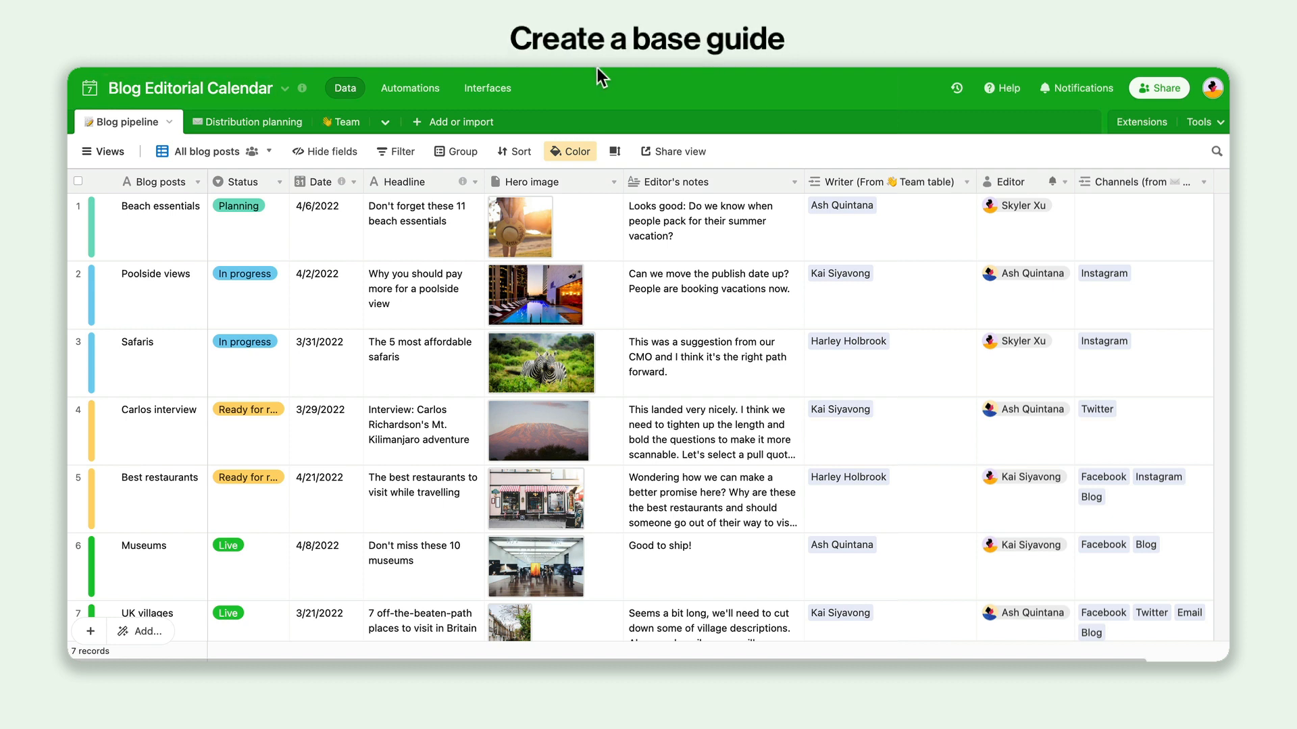
mouse_move(303, 88)
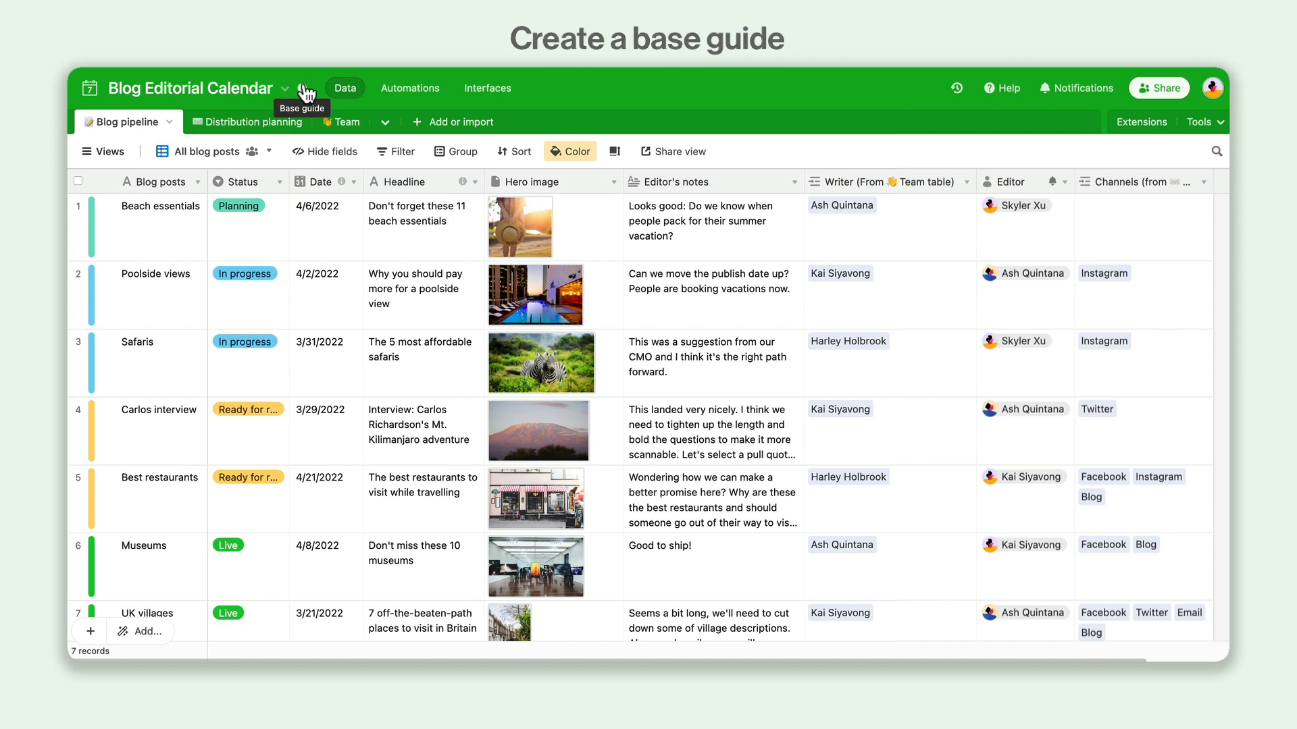
Append 'Use the calendar view to stay on top of deadlines.' to the base guide and reopen it to verify.
click(308, 88)
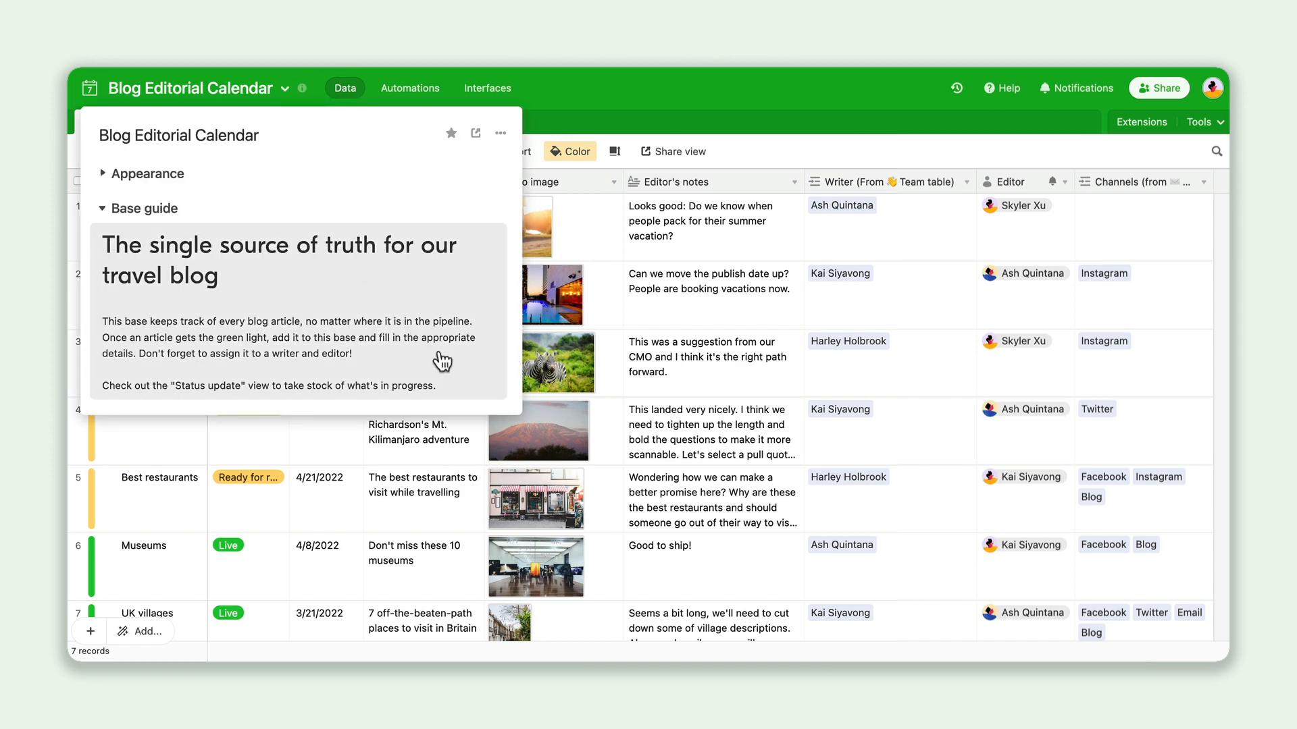
text(Use the calendar view)
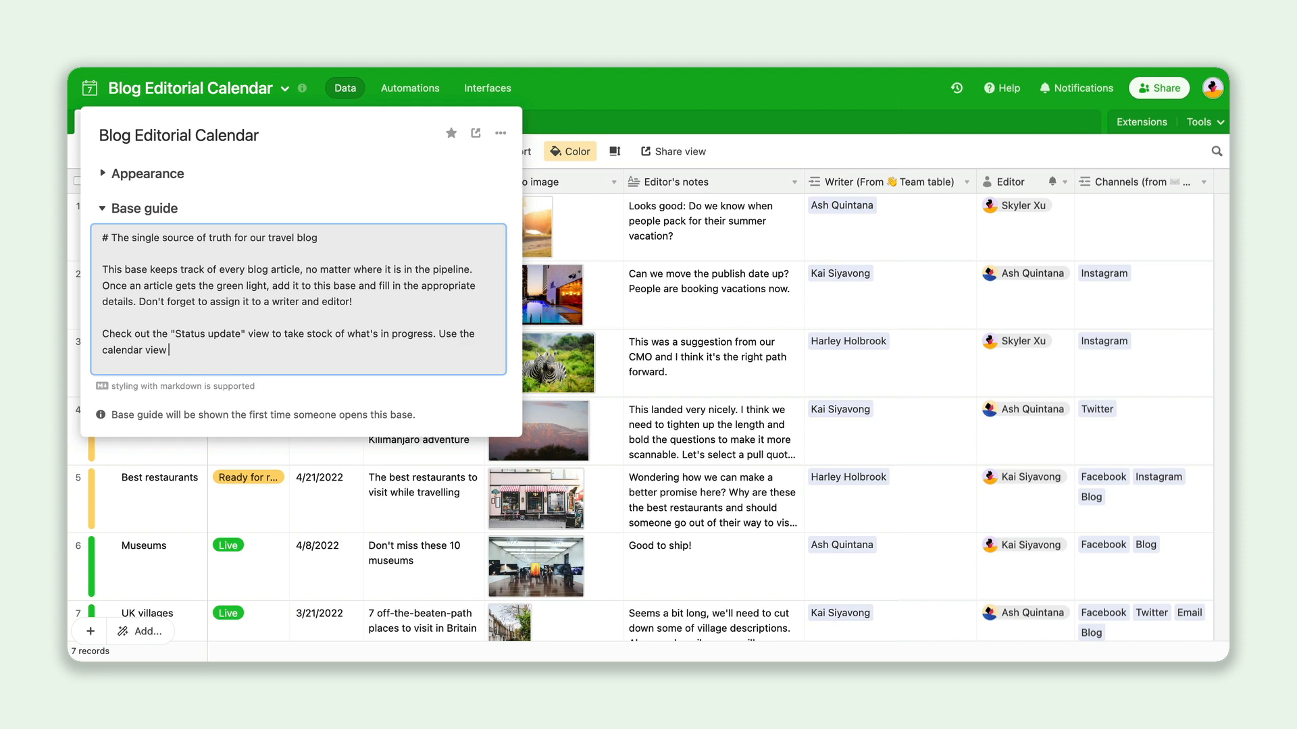
text(to stay on top of deadlines.)
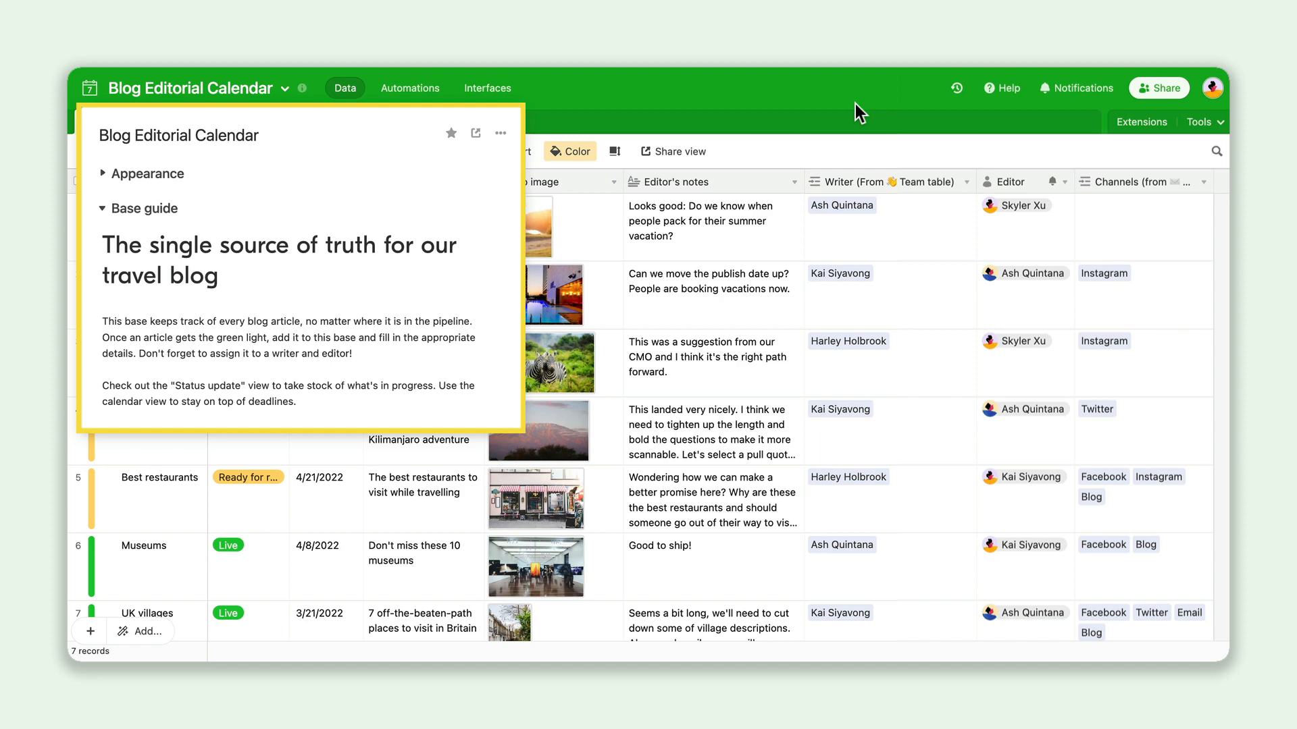
click(285, 89)
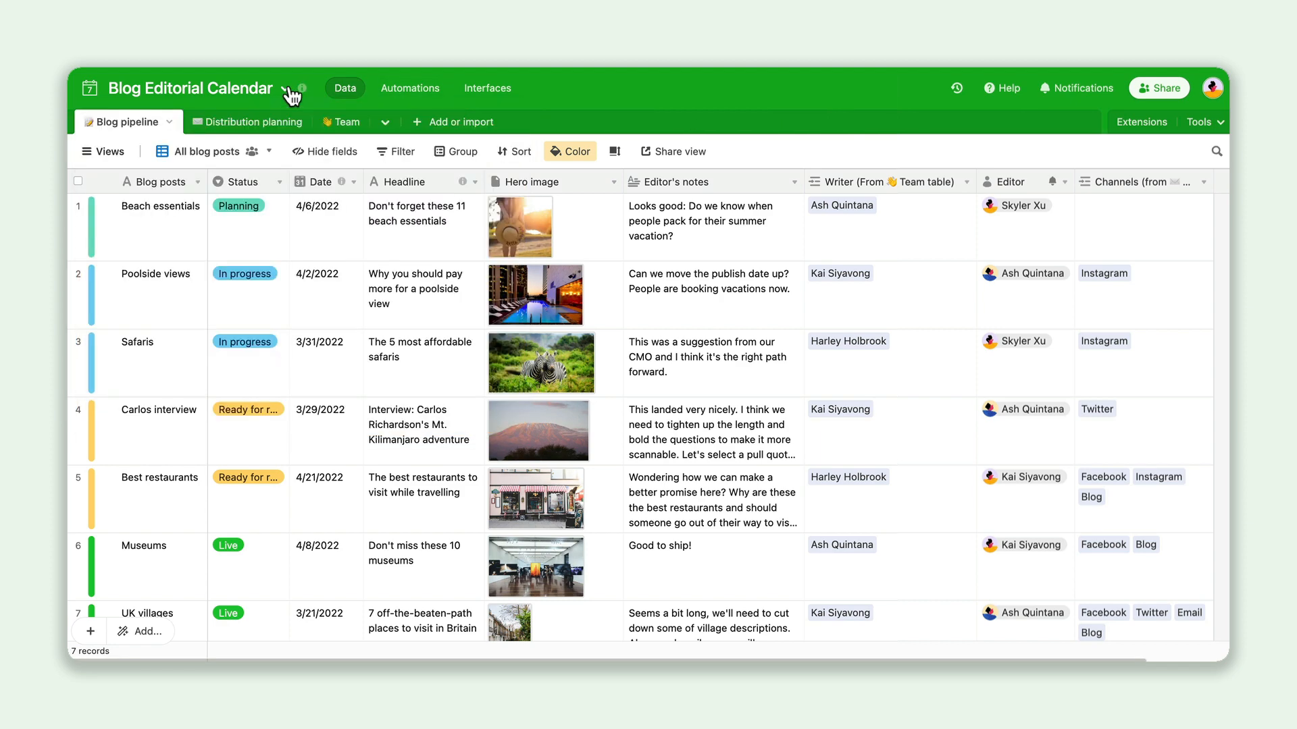
click(294, 89)
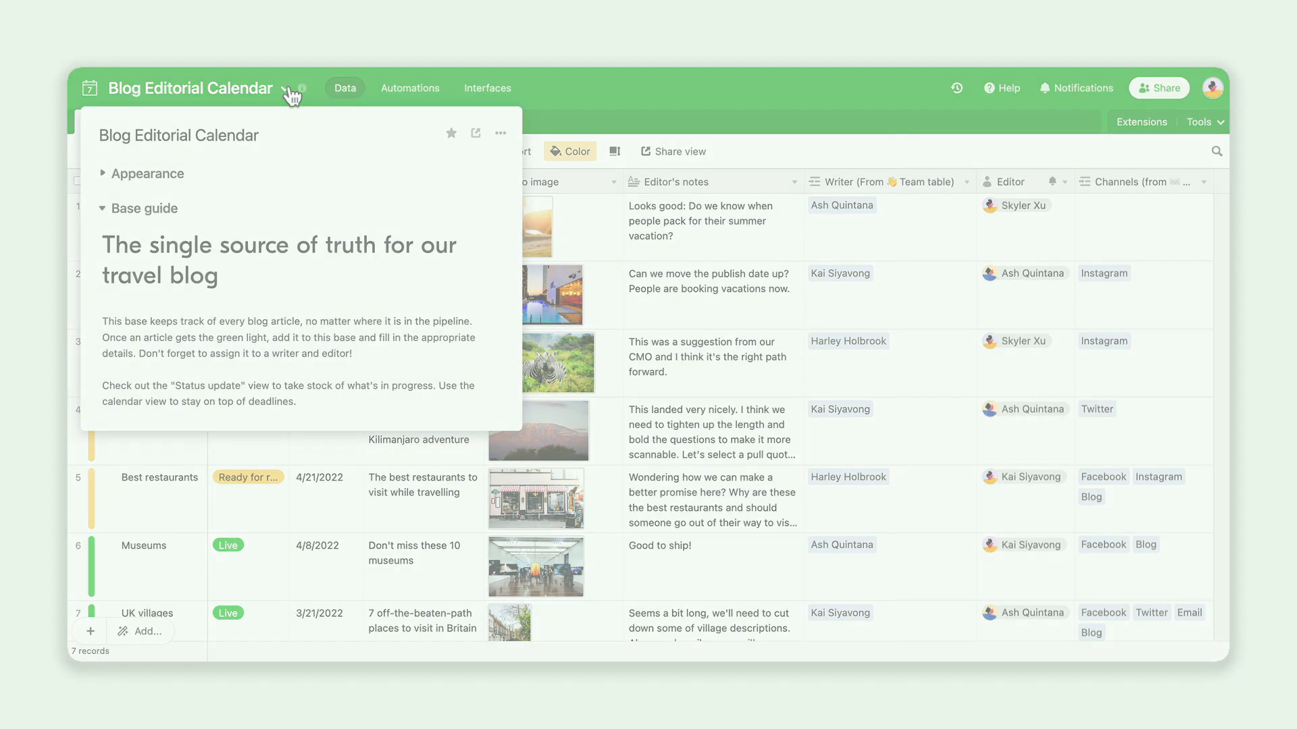
Give the Hero image field a description and save it.
click(597, 181)
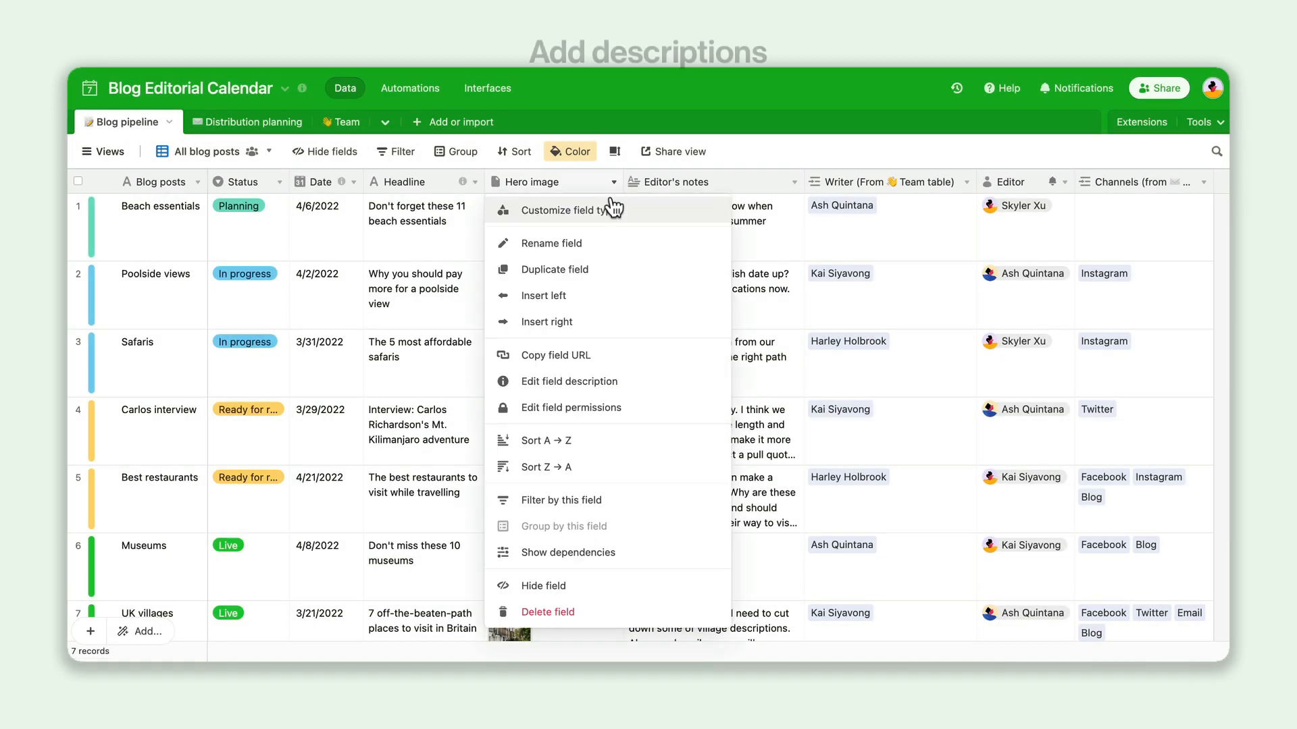
click(568, 381)
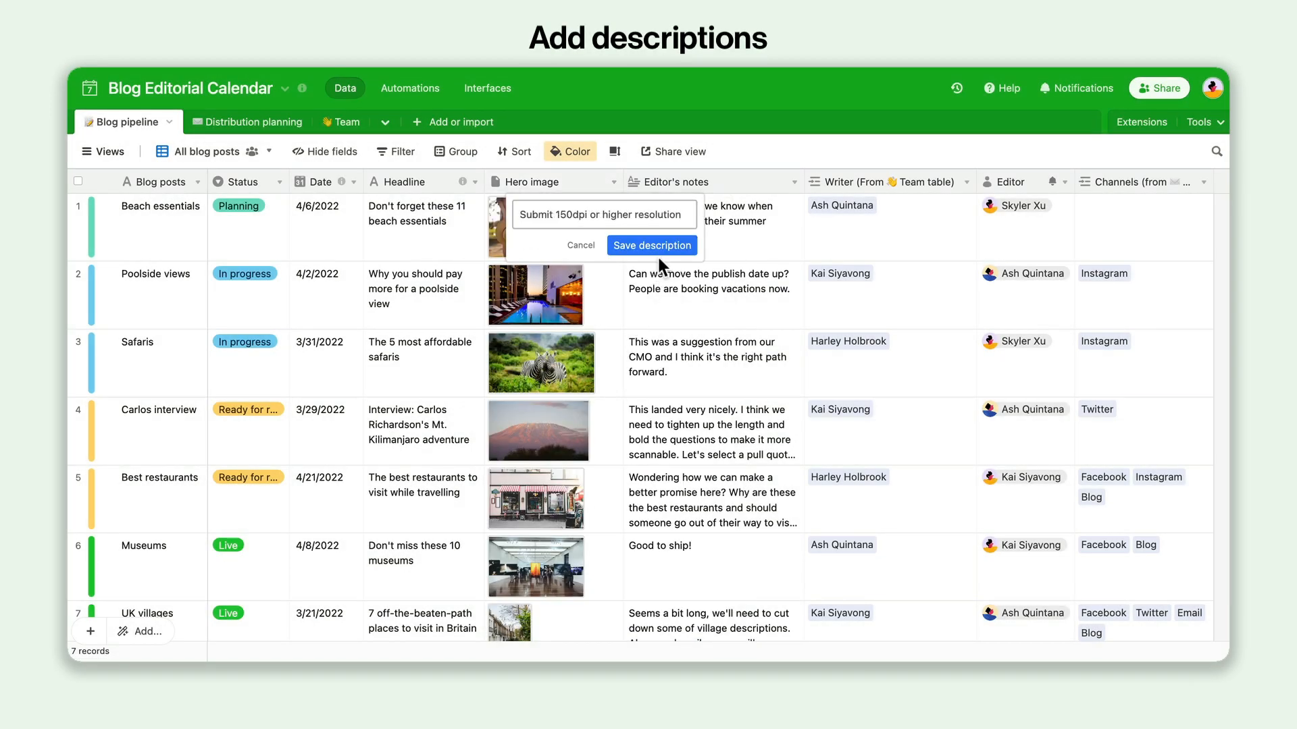
click(167, 121)
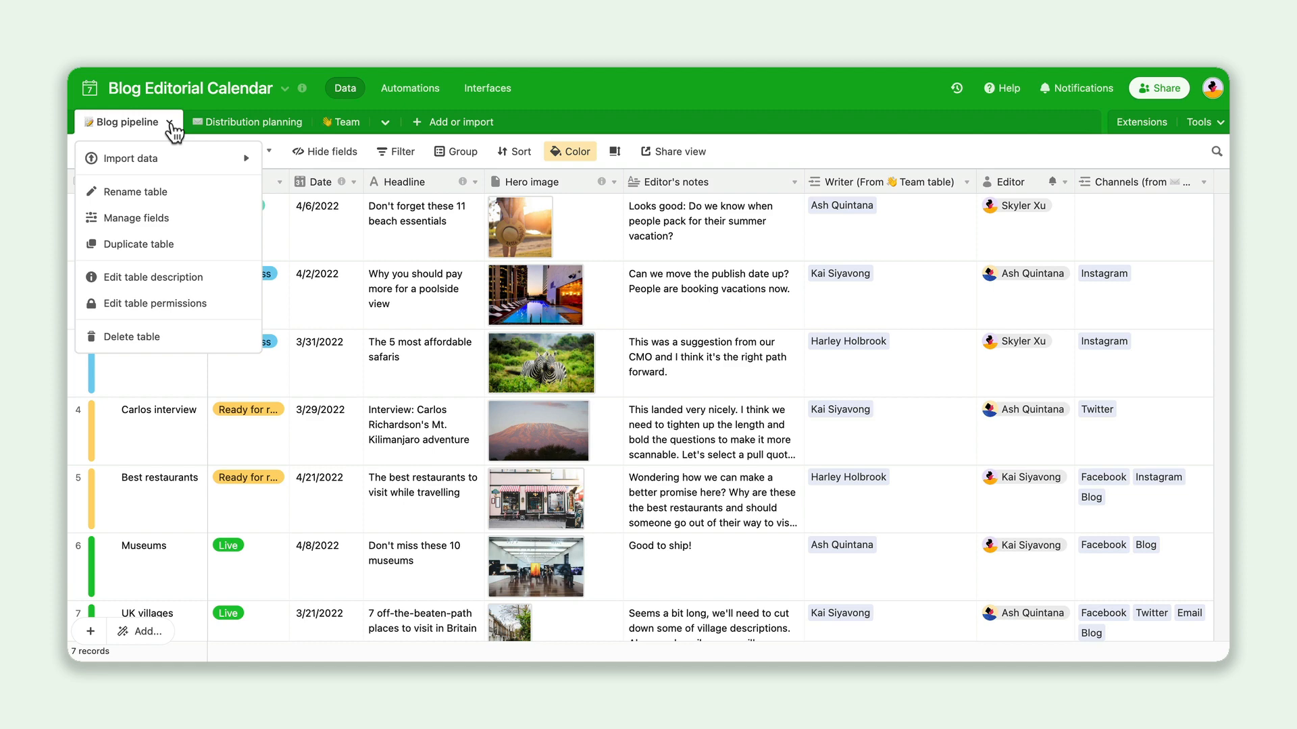
Describe the Blog pipeline table and Blog calendar view, then return to the All blog posts grid.
click(154, 277)
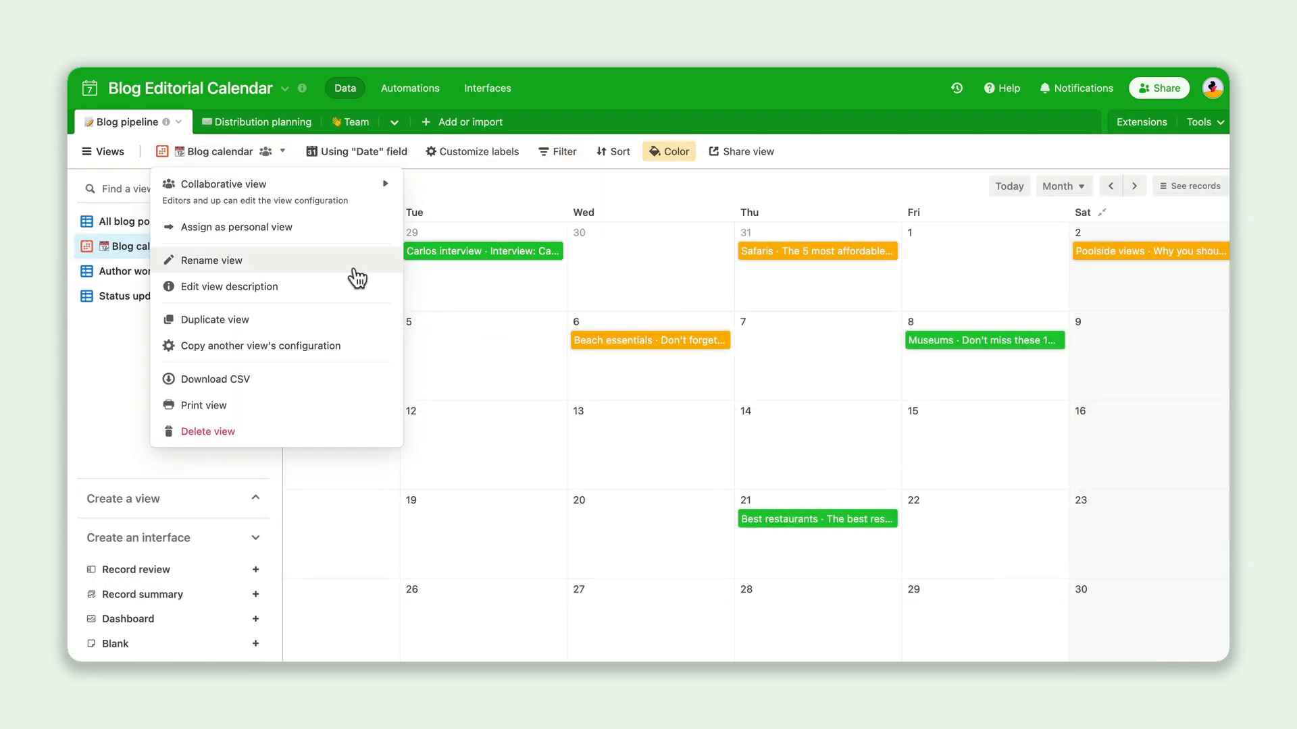
click(228, 287)
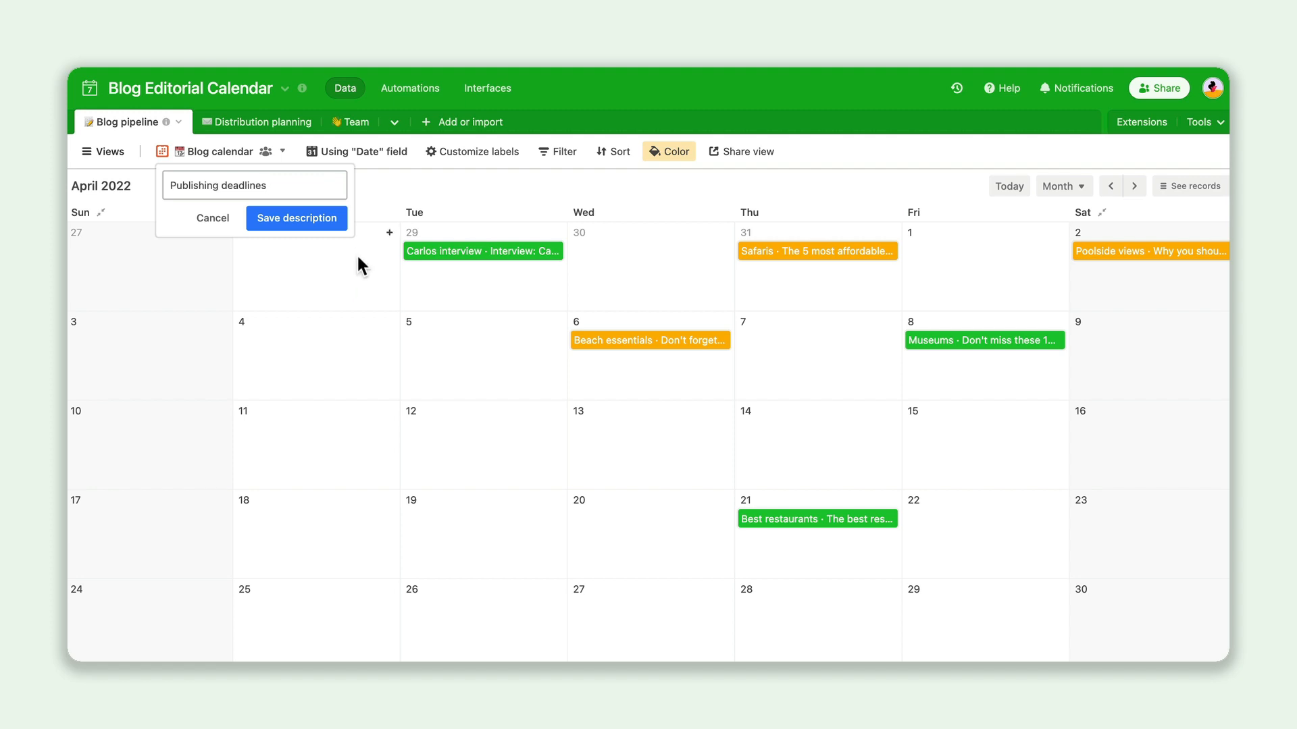
click(297, 219)
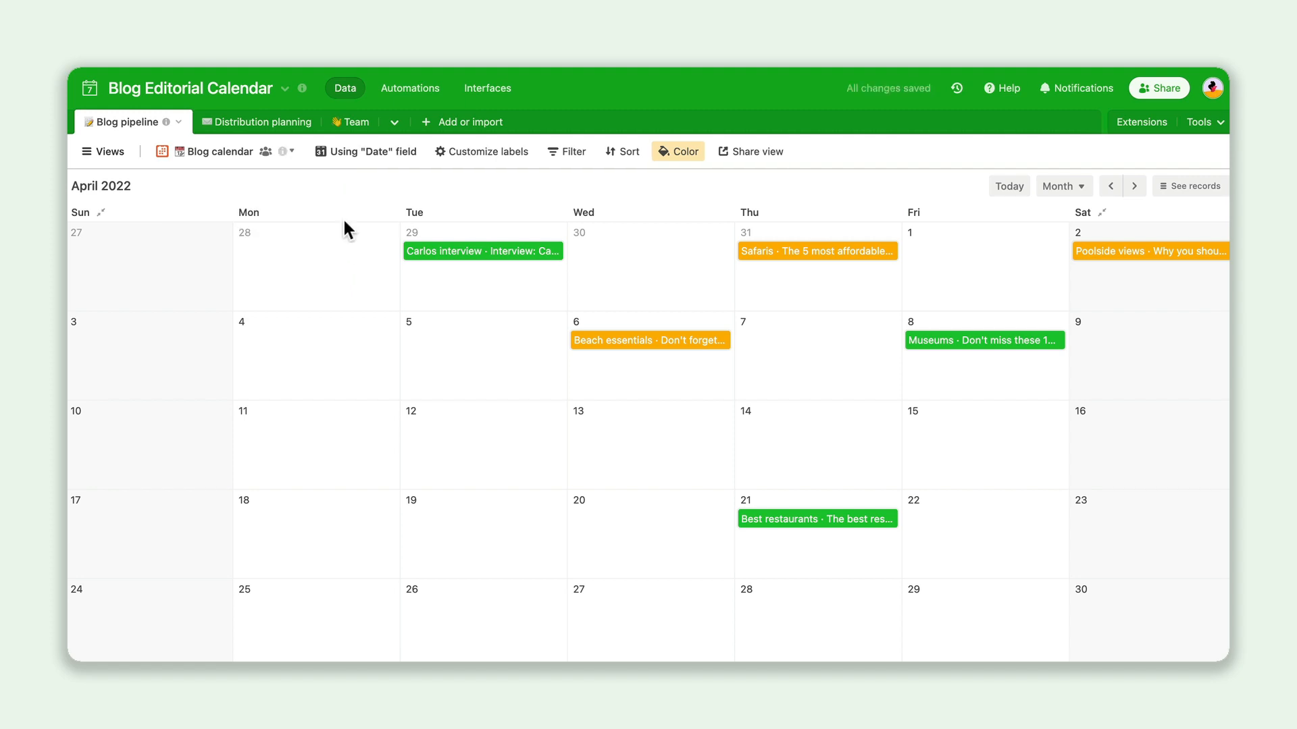
click(206, 151)
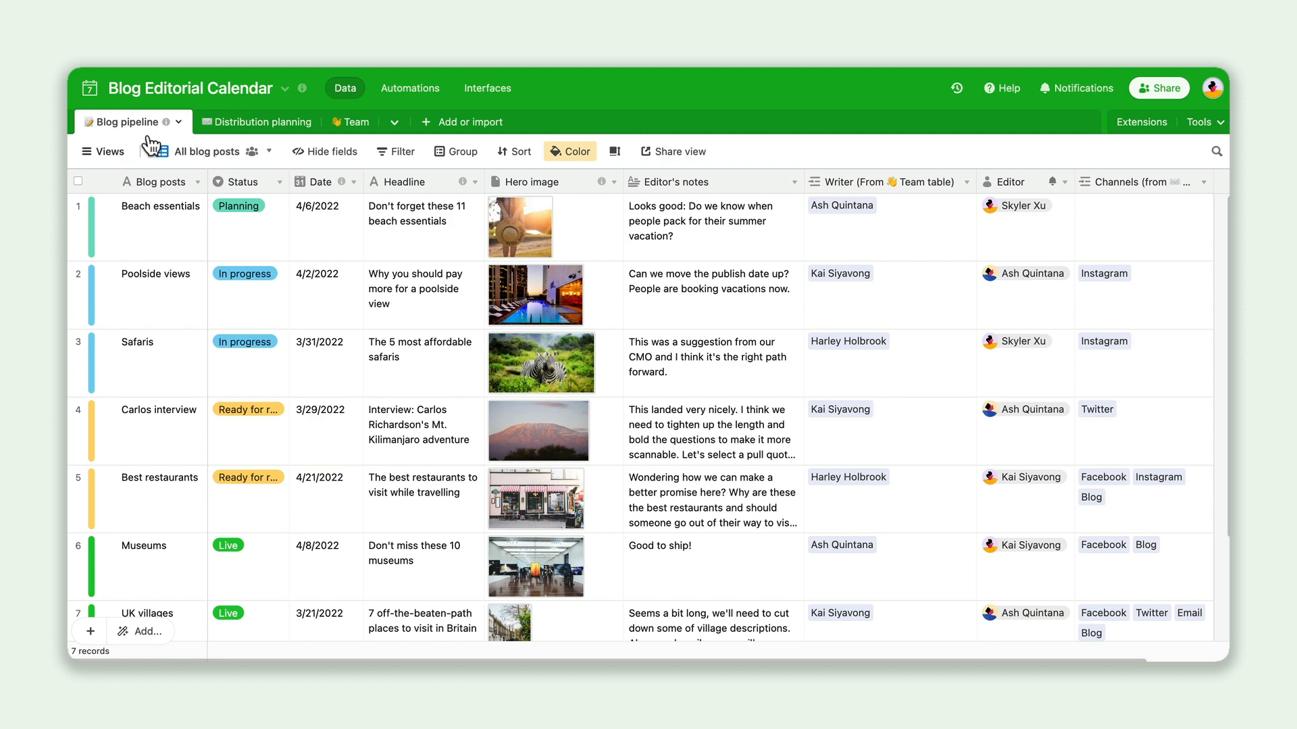
Add an Editor's notes field element to the Content Overview page just above the Approve button.
click(103, 152)
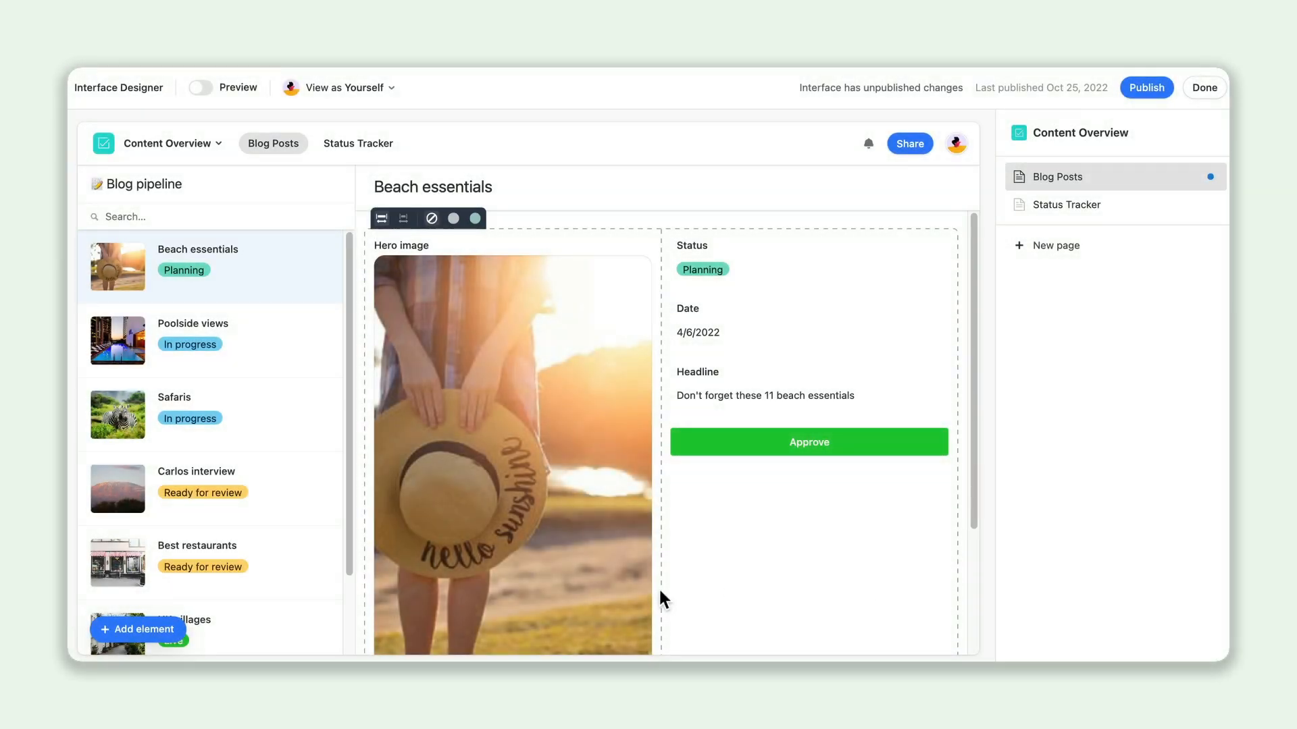
click(137, 629)
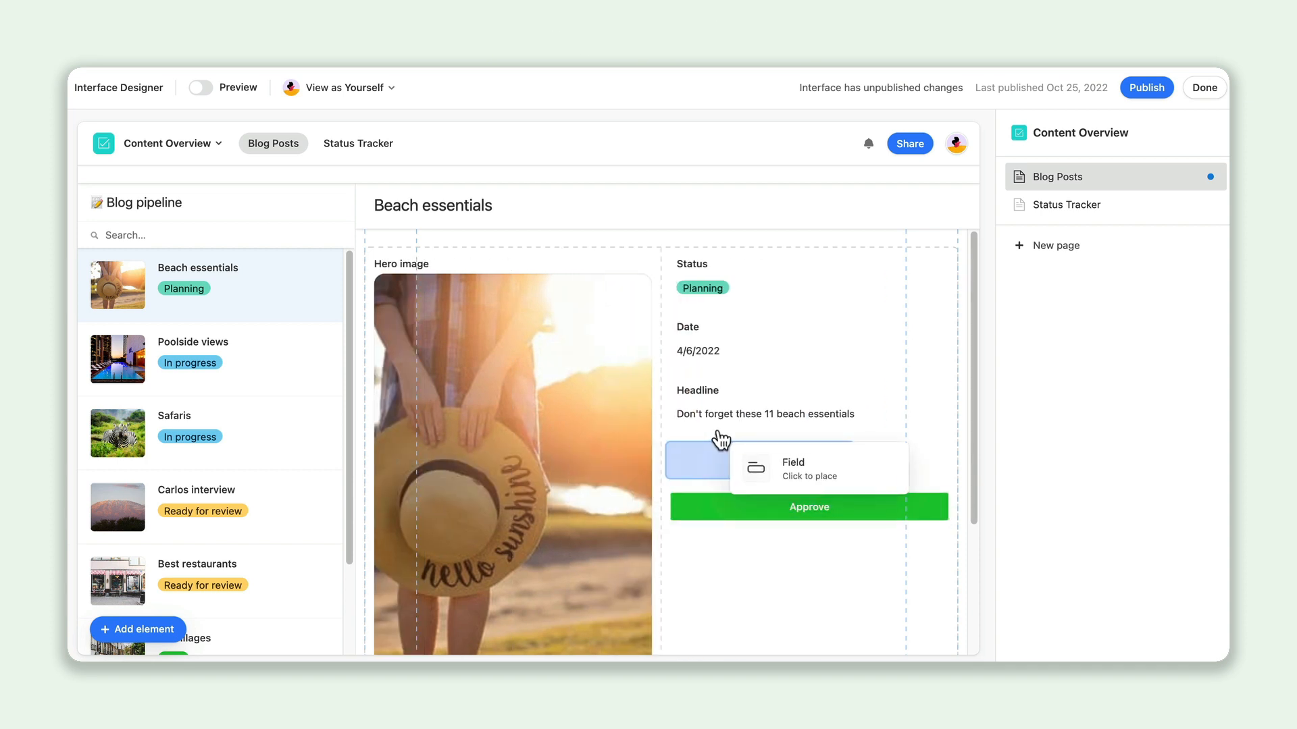
click(722, 460)
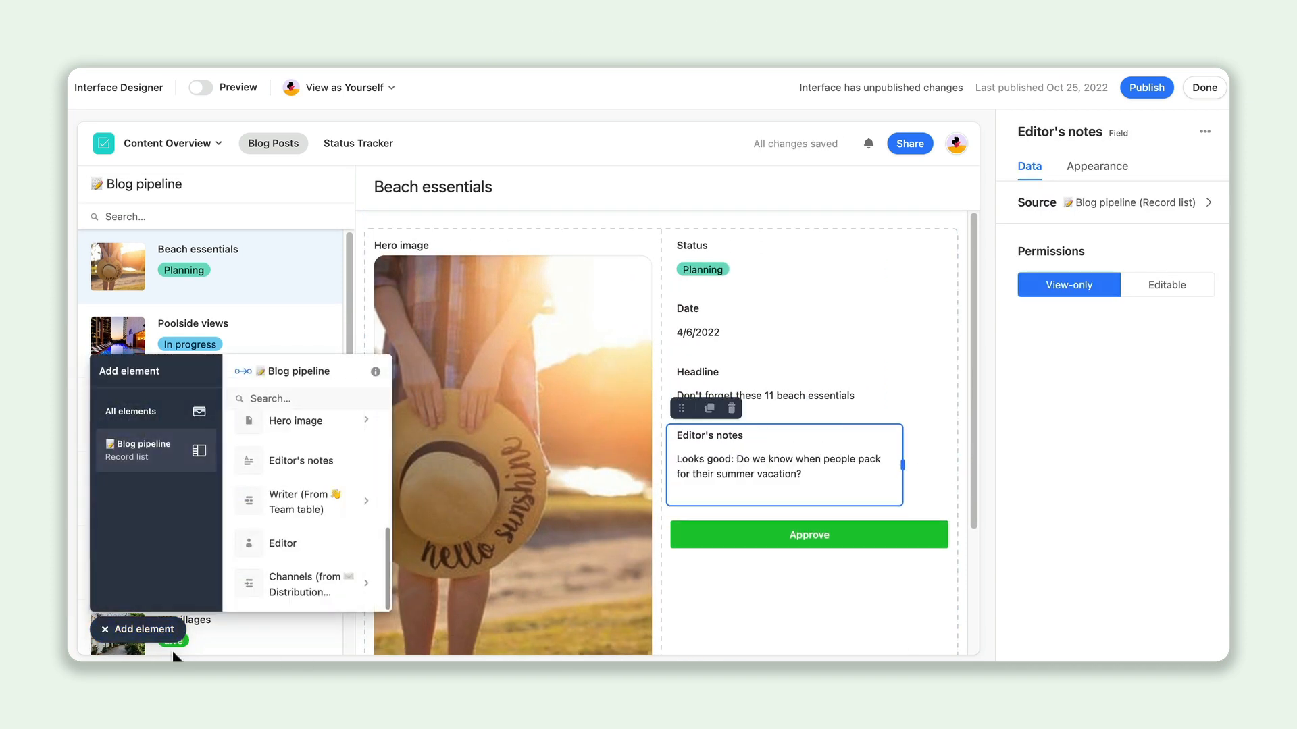
click(283, 189)
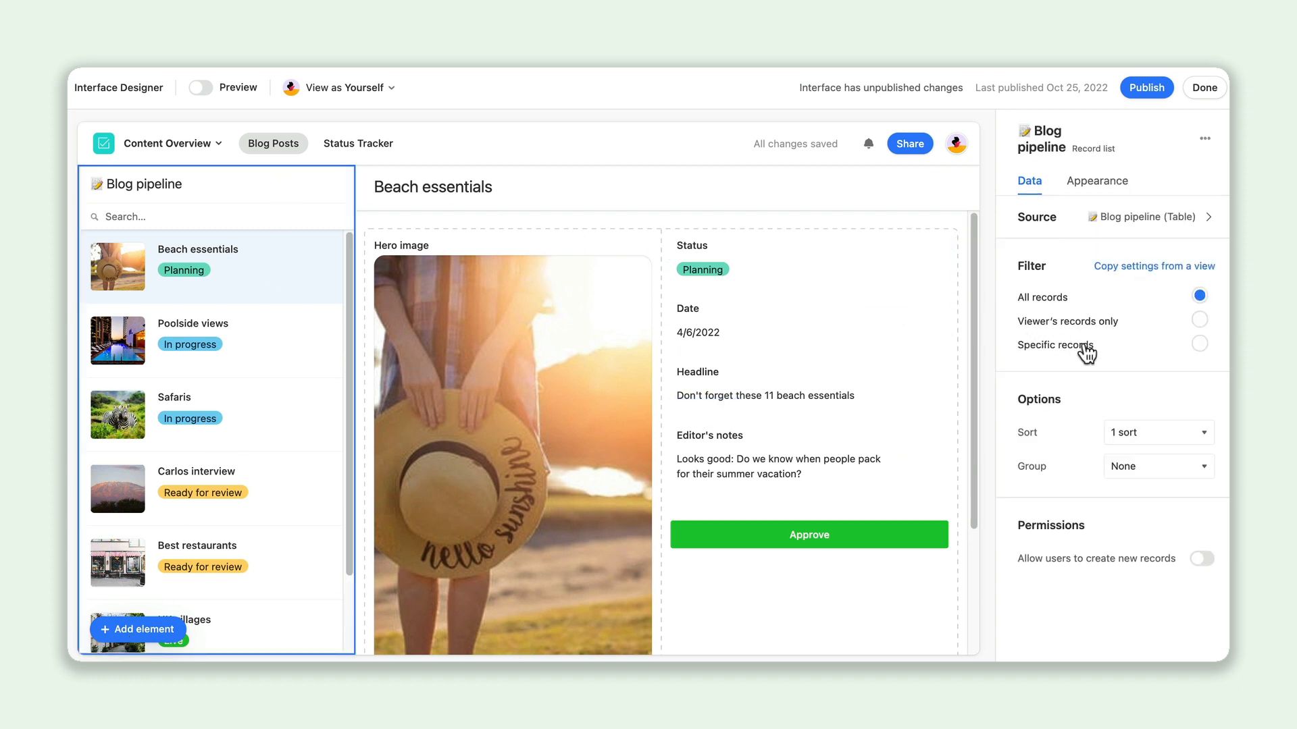
Filter the record list to specific records where Editor is the current user.
click(1200, 344)
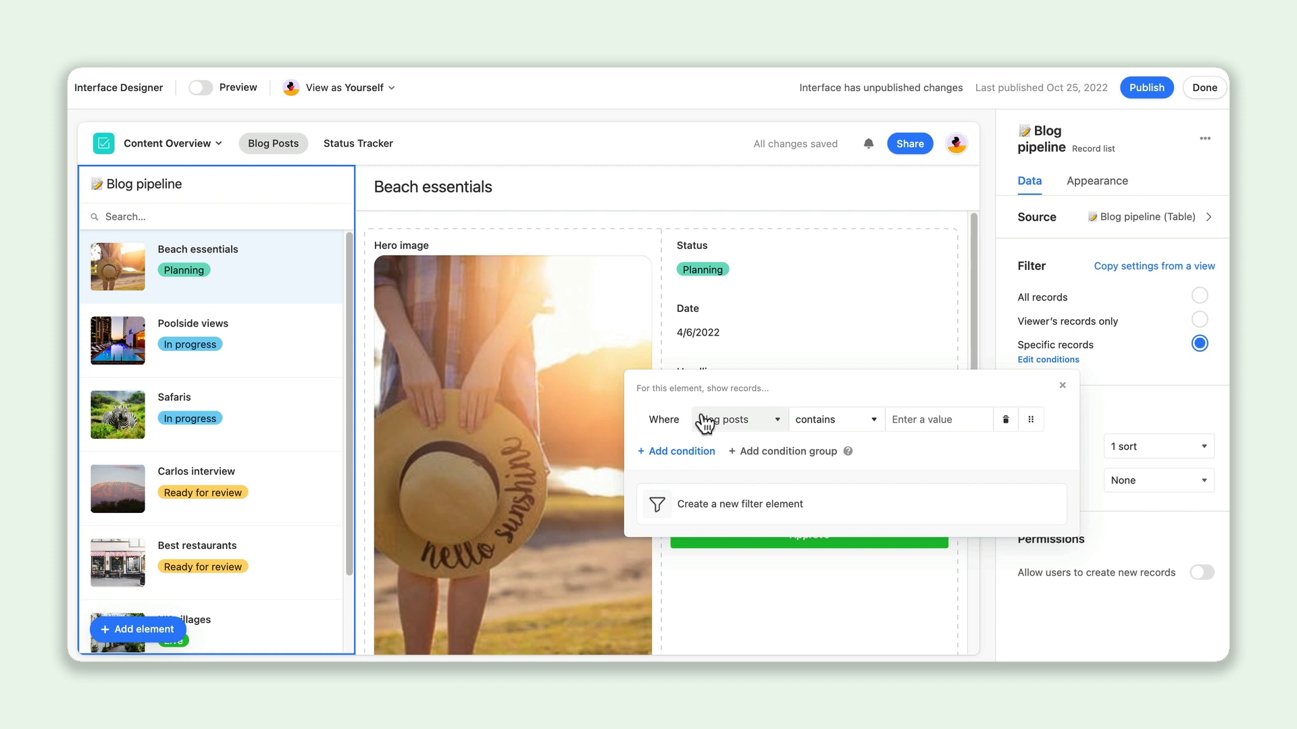
click(738, 418)
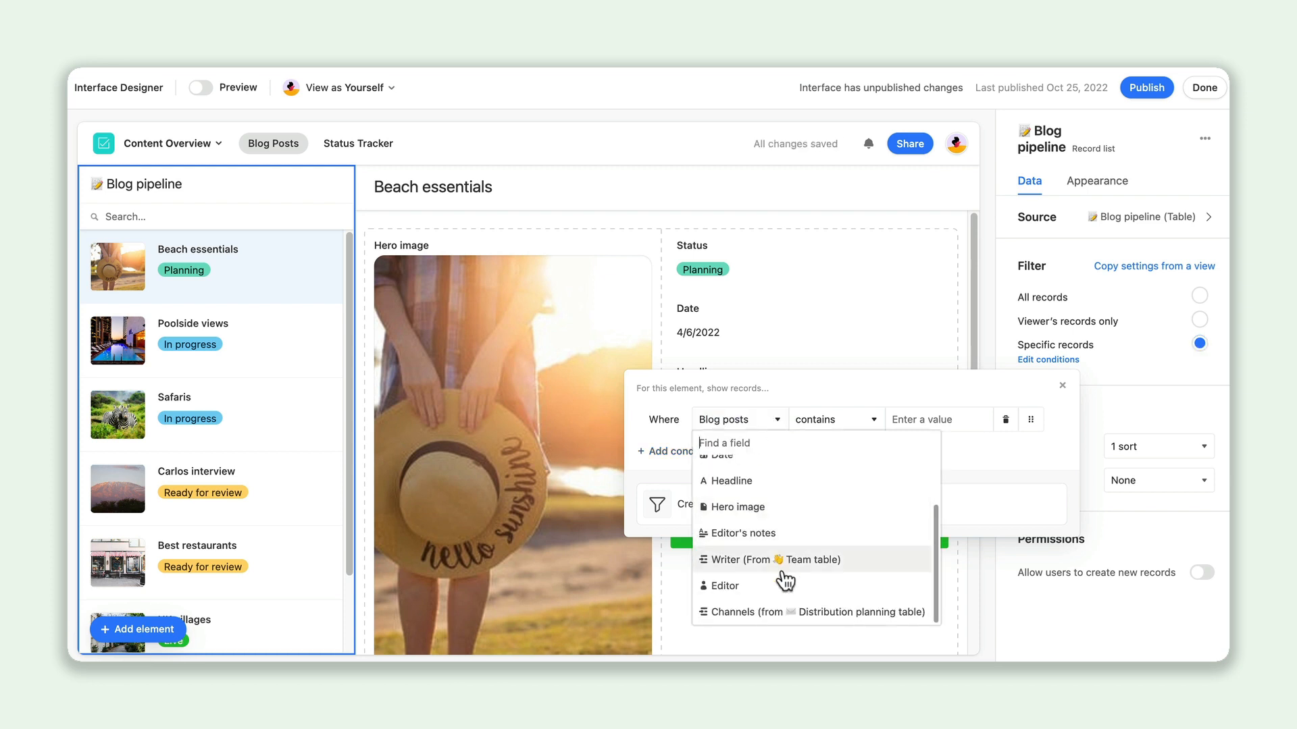
click(735, 585)
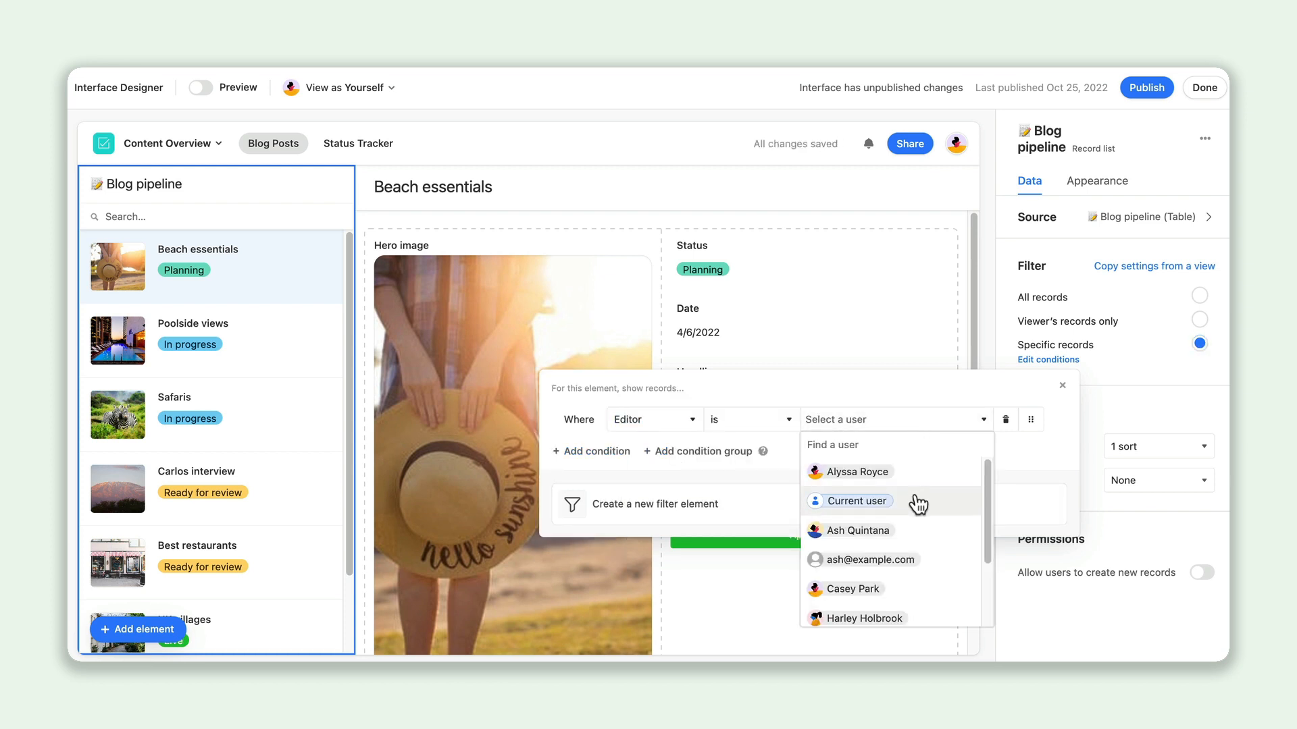
click(858, 501)
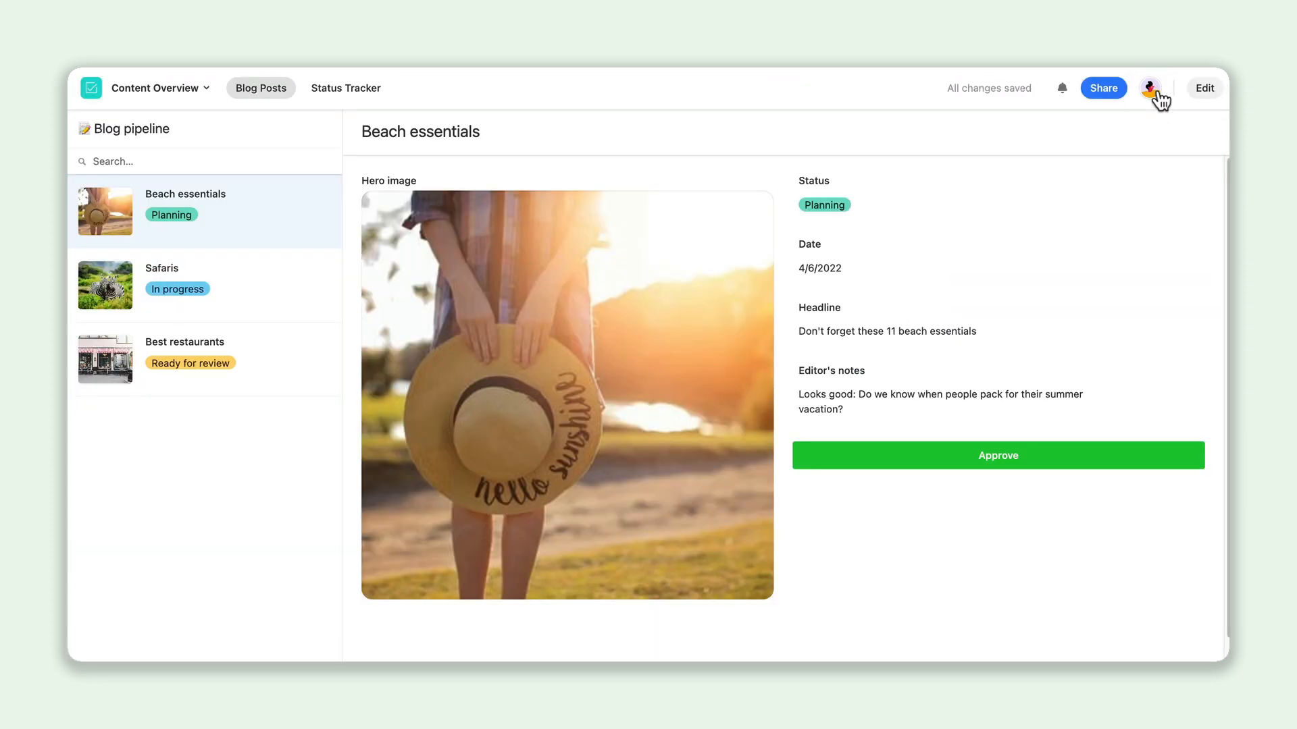
click(1102, 88)
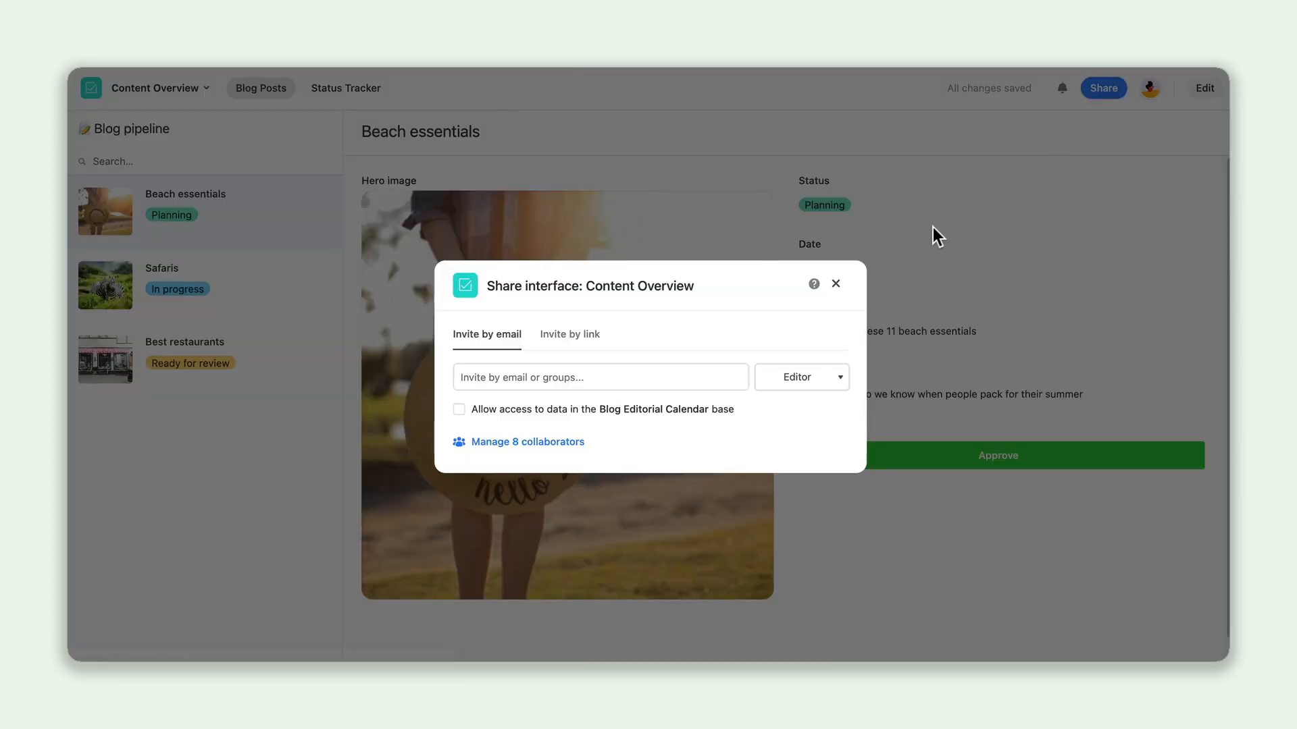
text(ash@example.com)
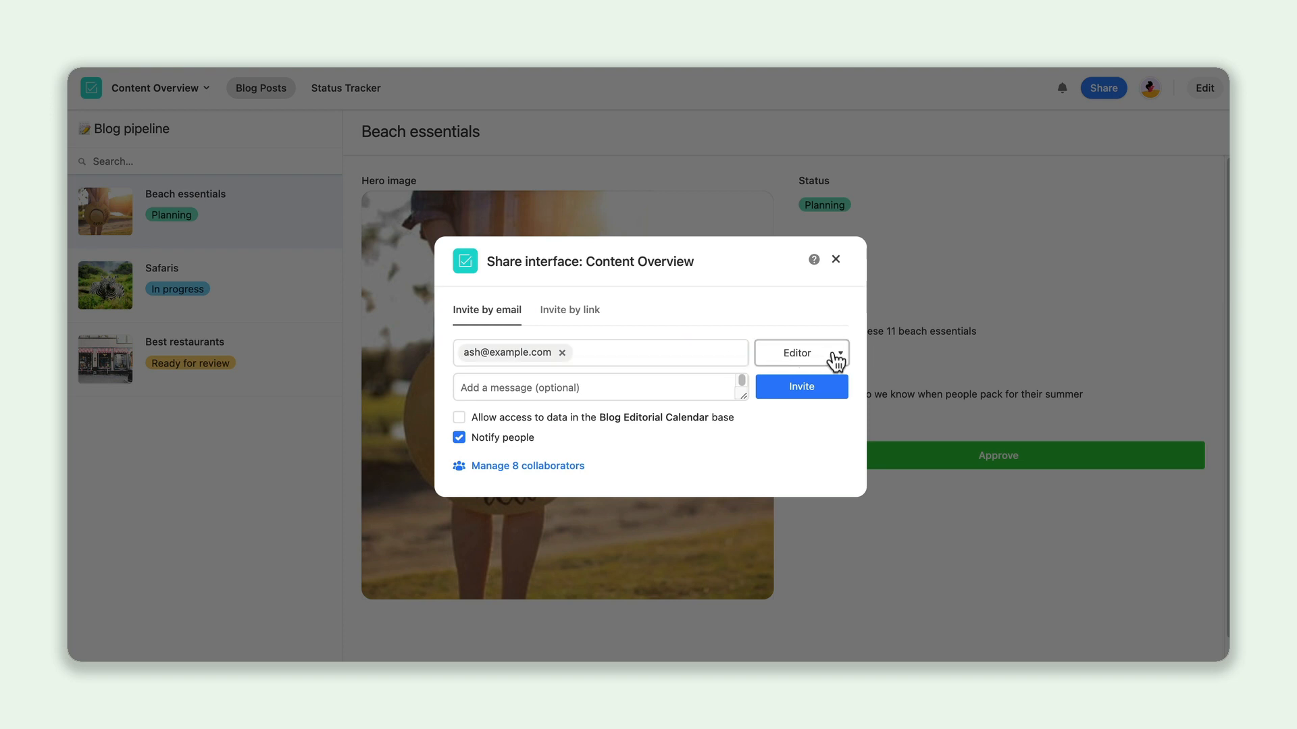
click(801, 352)
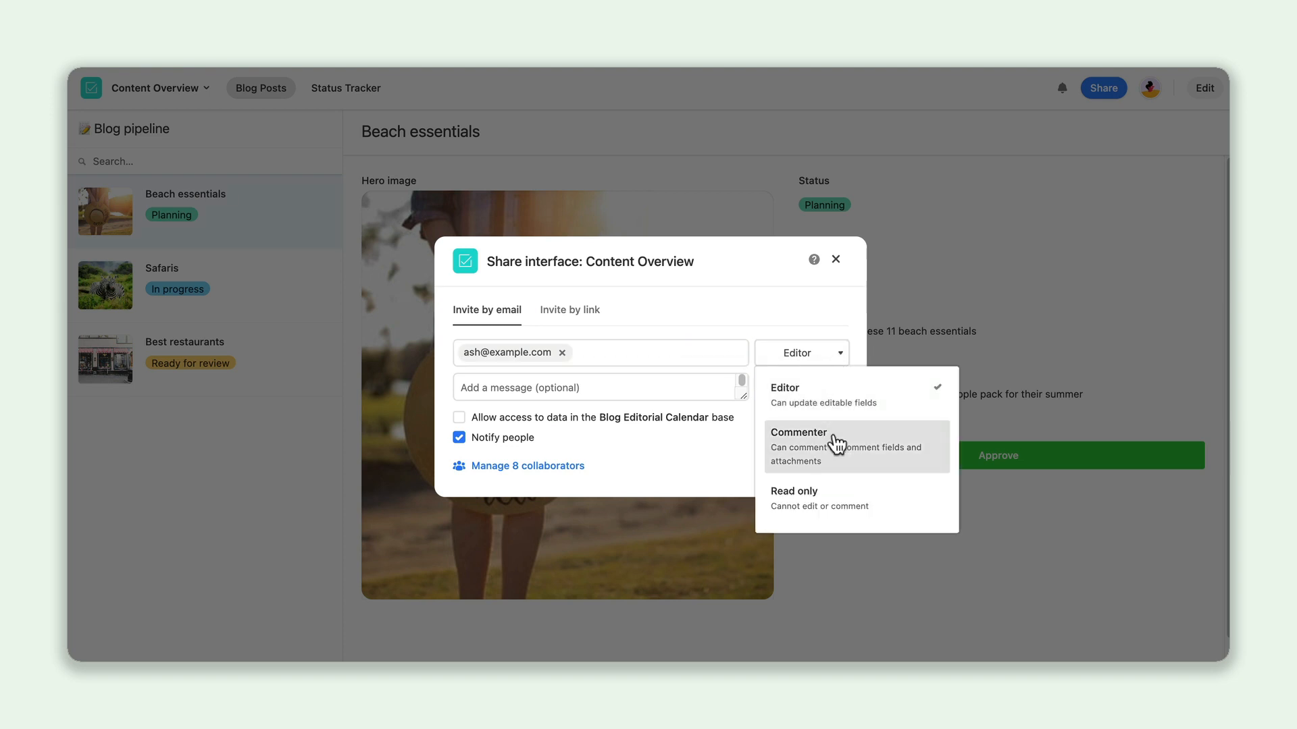
click(798, 446)
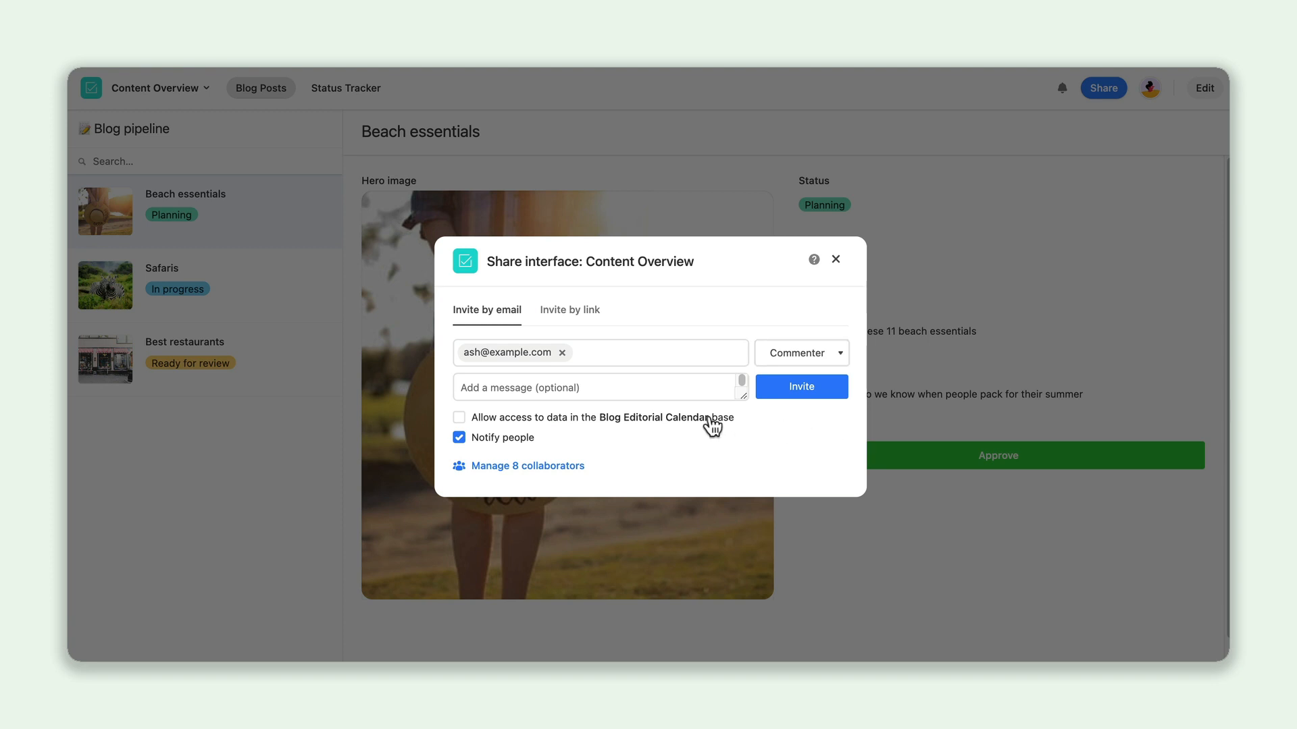
click(460, 418)
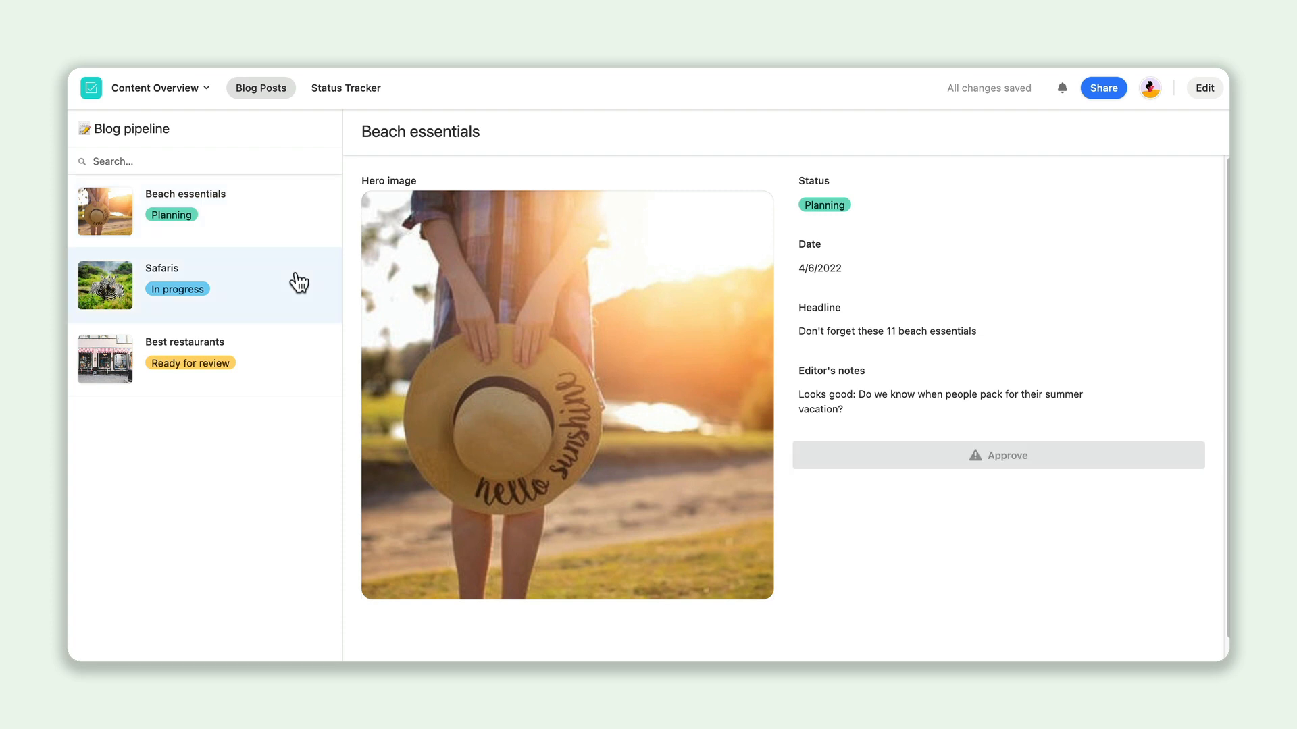
Approve the Best restaurants post, moving it from Ready for review to Approved.
click(203, 359)
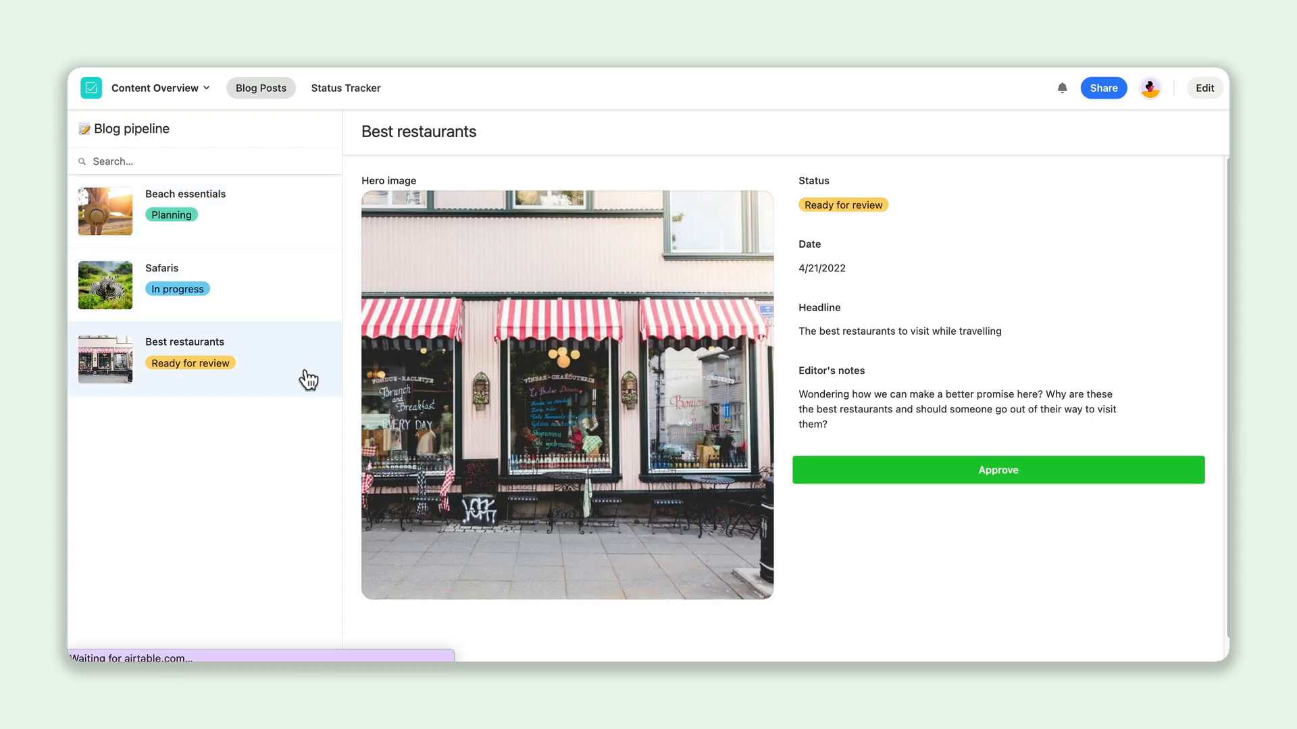
click(998, 470)
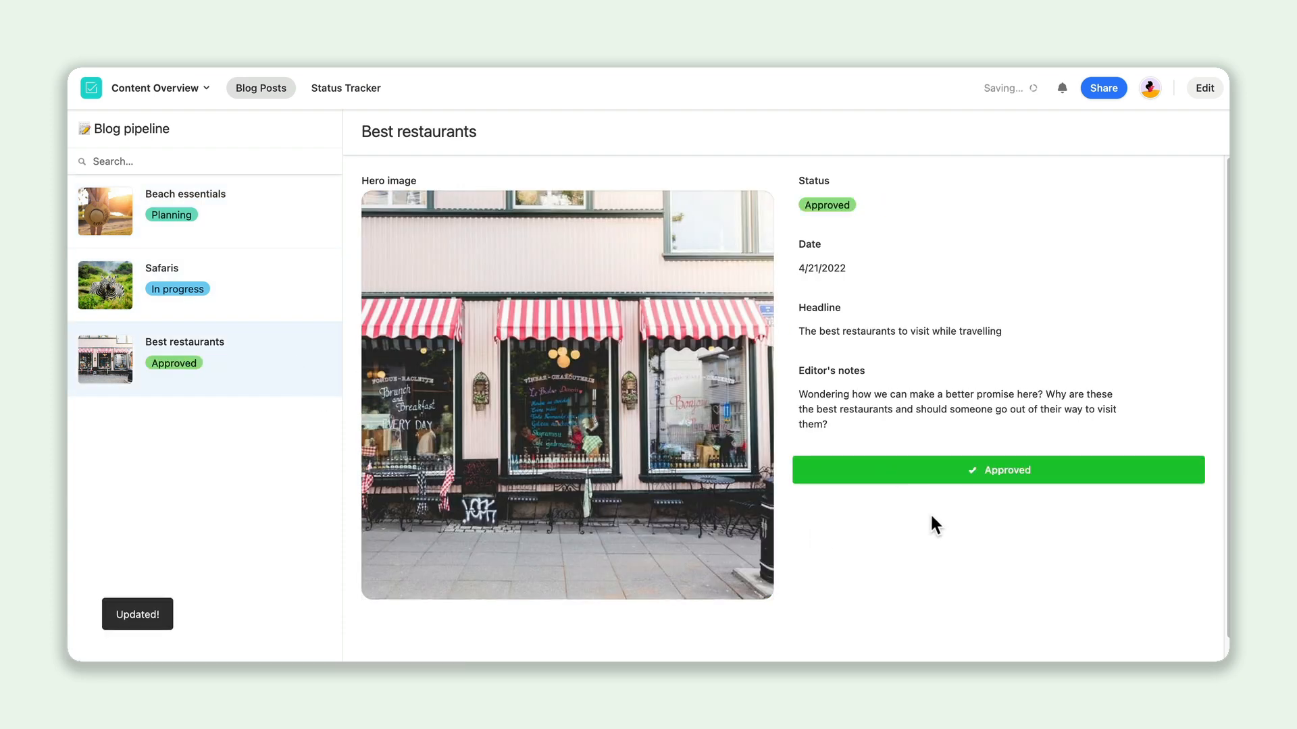